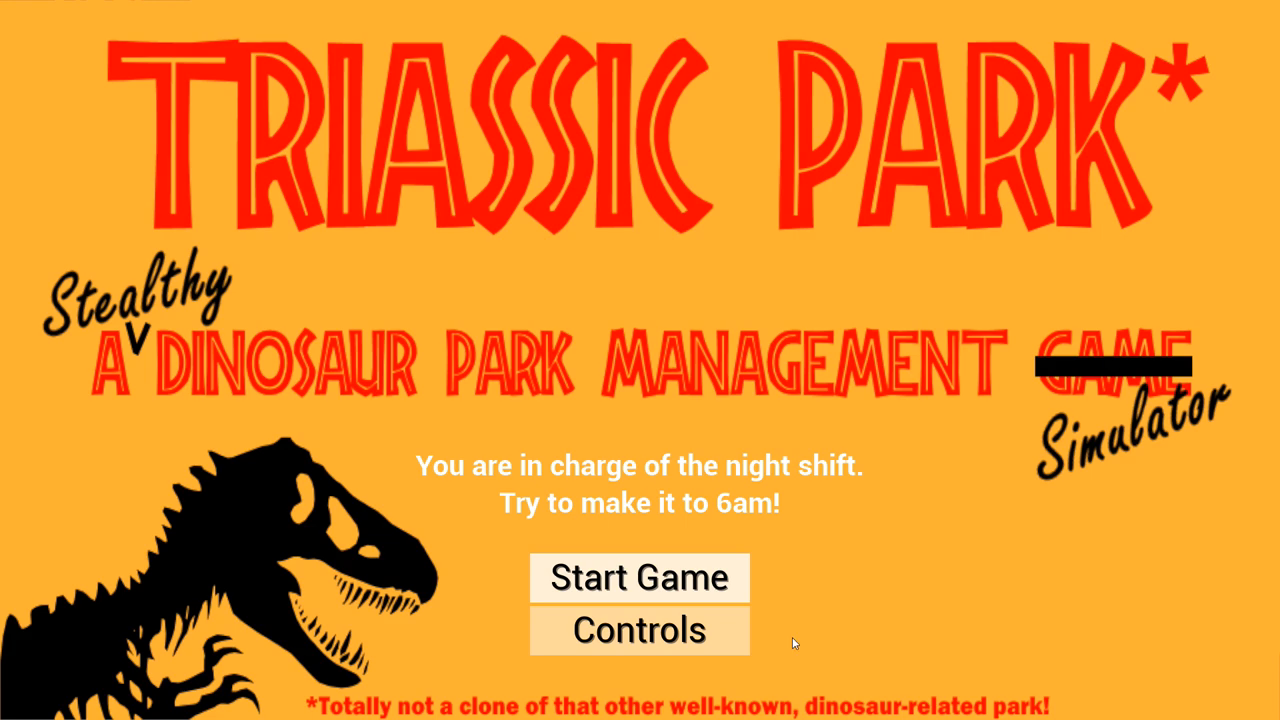
{"action": "mouse_move", "coordinate": [608, 482]}
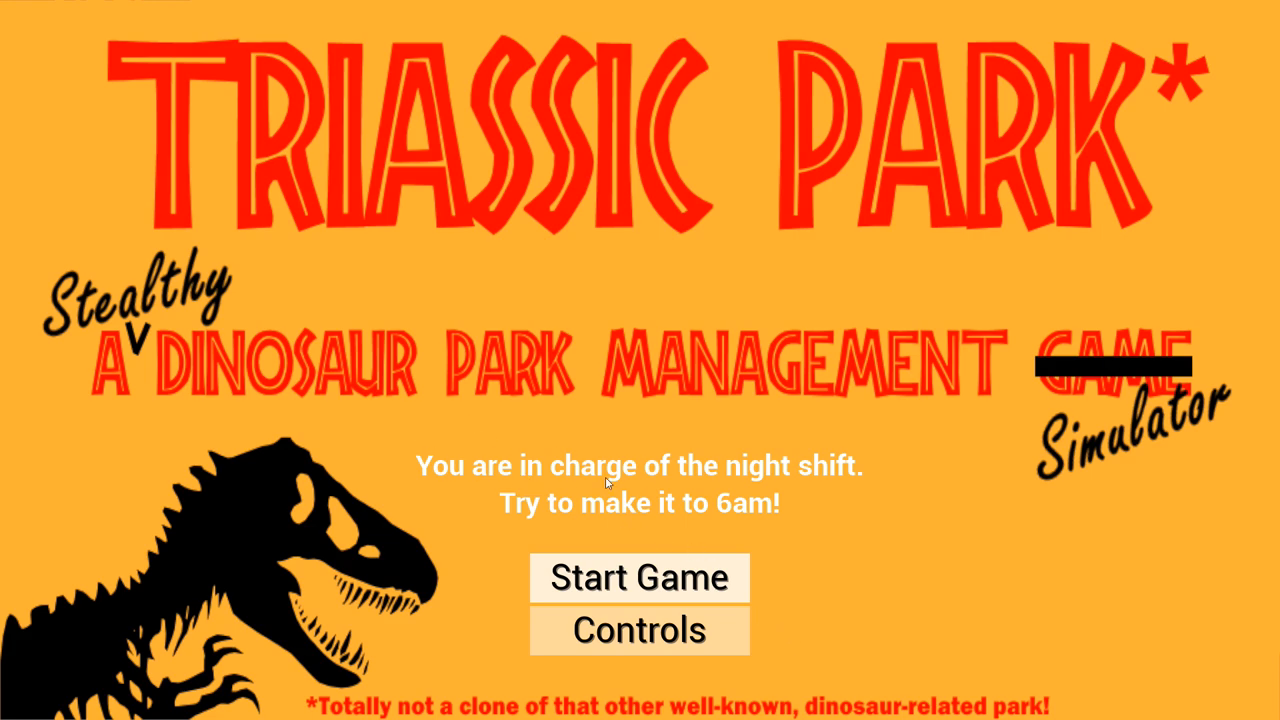
{"action": "mouse_move", "coordinate": [292, 392]}
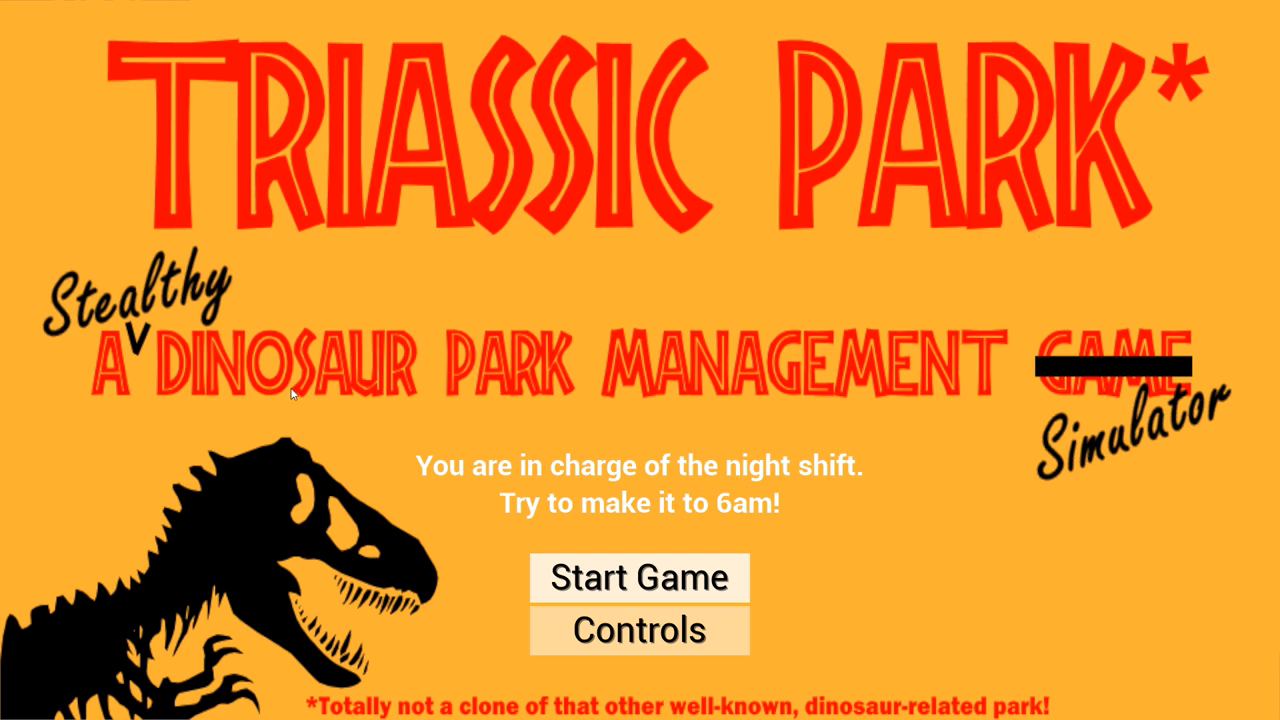
{"action": "mouse_move", "coordinate": [864, 312]}
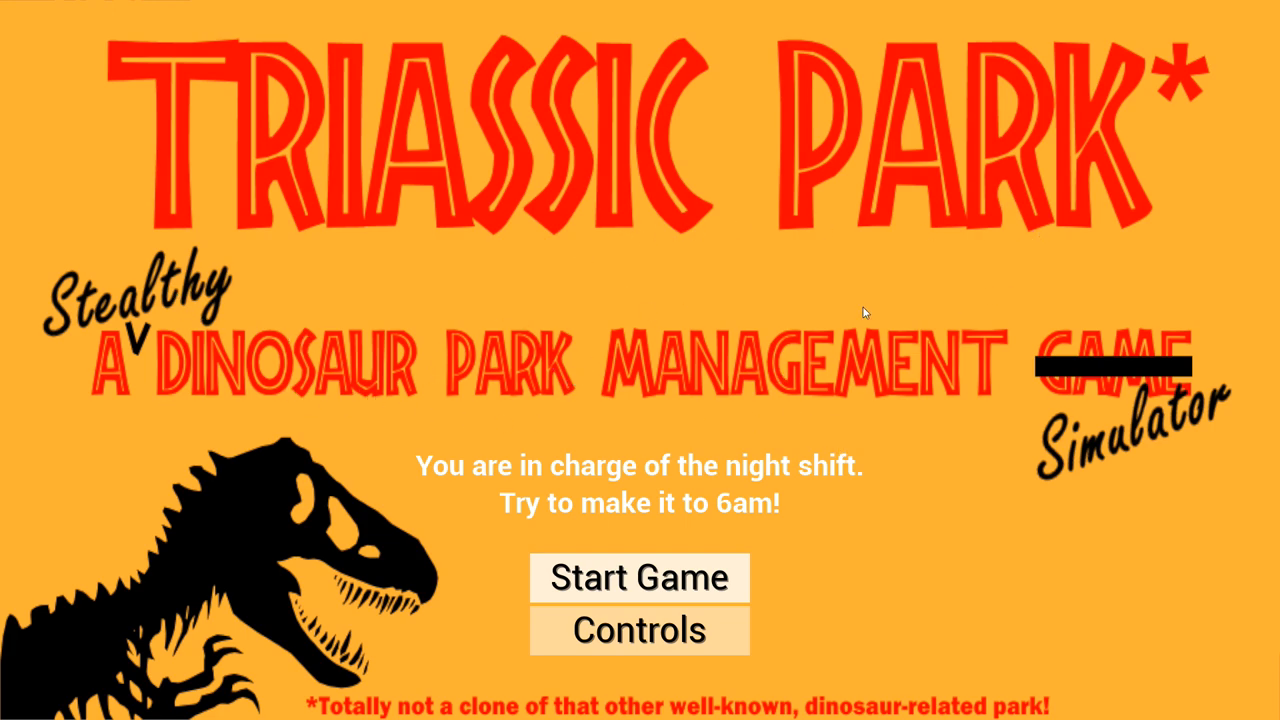
{"action": "mouse_move", "coordinate": [368, 572]}
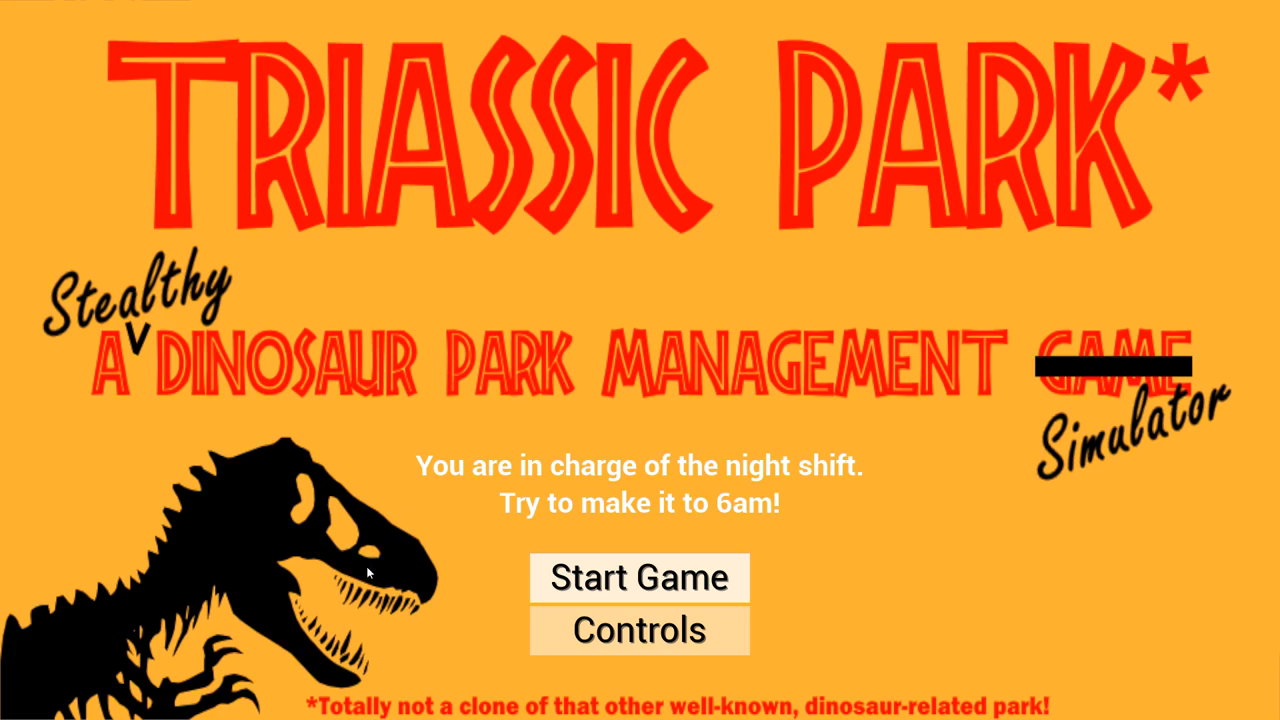
{"action": "mouse_move", "coordinate": [1020, 668]}
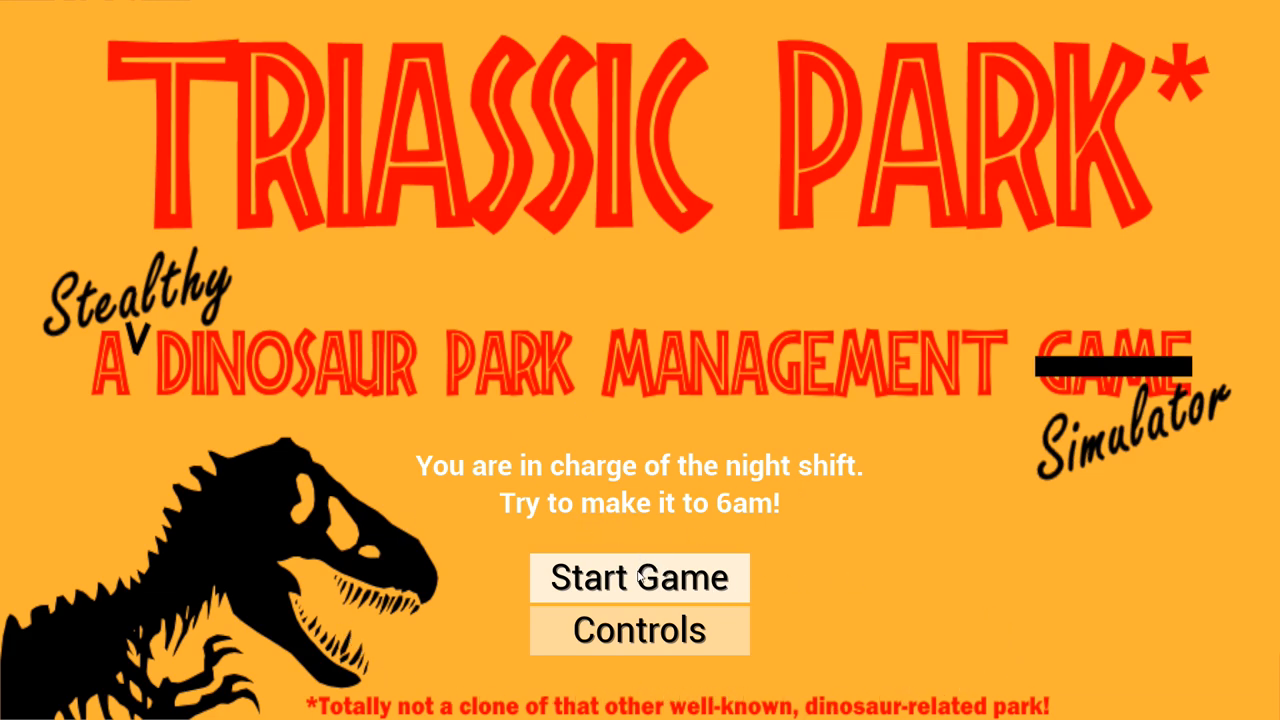
Quit from the You're Fired screen back to the title menu
{"action": "left_click", "coordinate": [640, 578]}
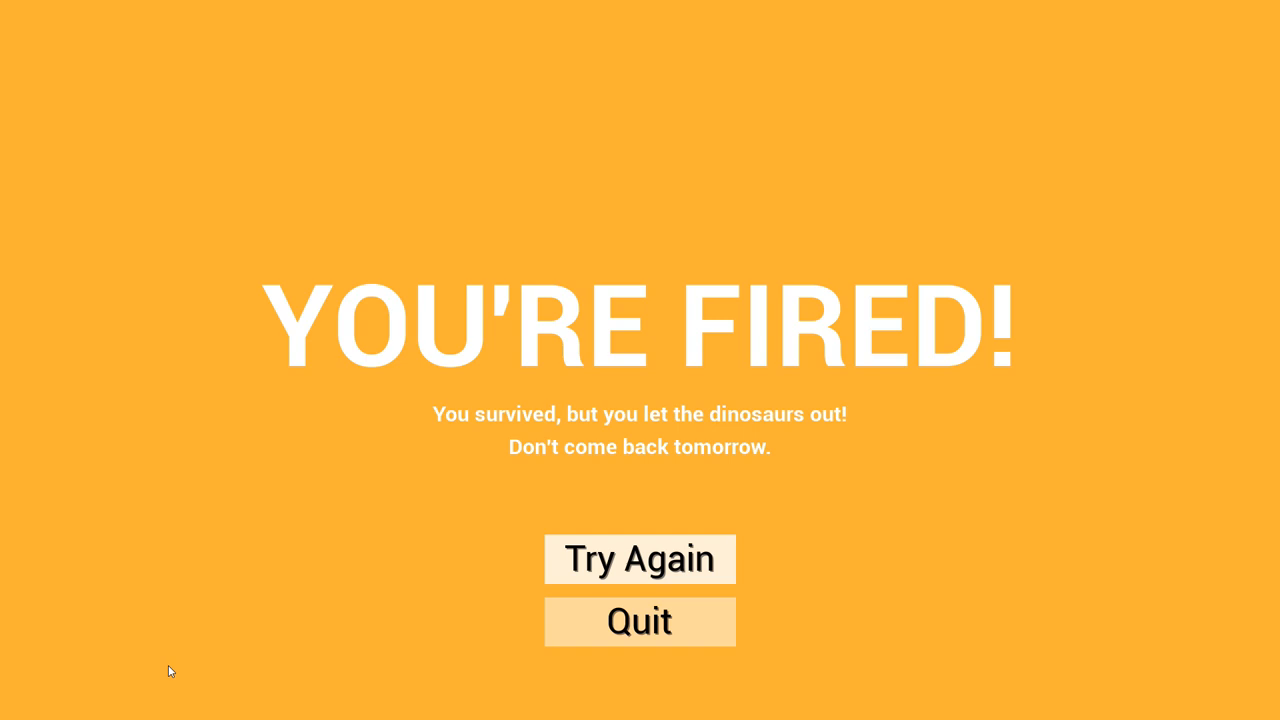
{"action": "mouse_move", "coordinate": [648, 544]}
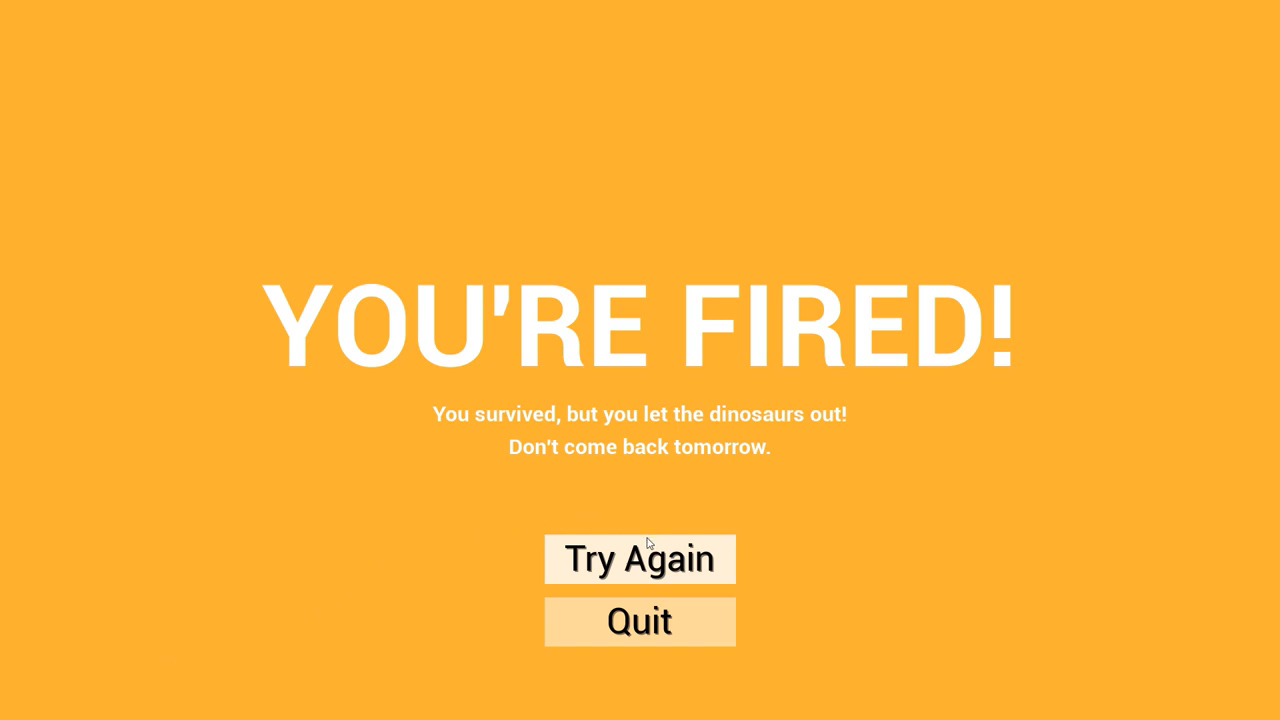
{"action": "mouse_move", "coordinate": [636, 550]}
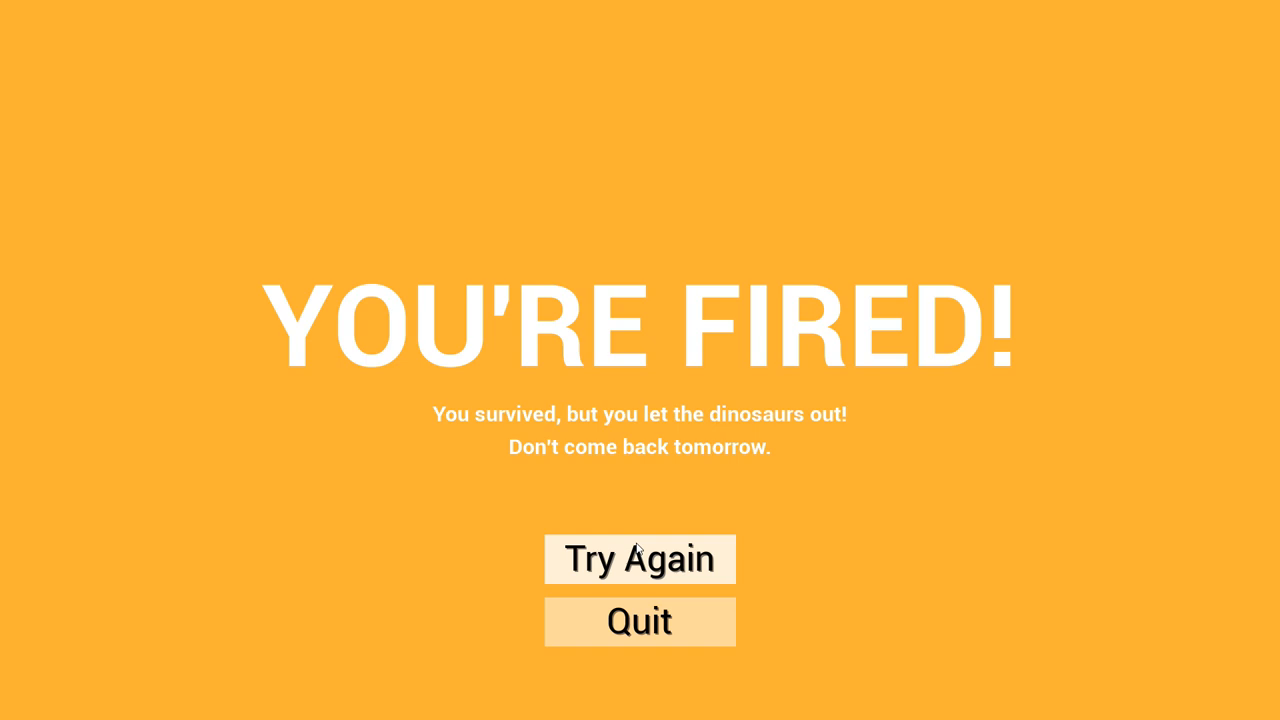
{"action": "left_click", "coordinate": [640, 558]}
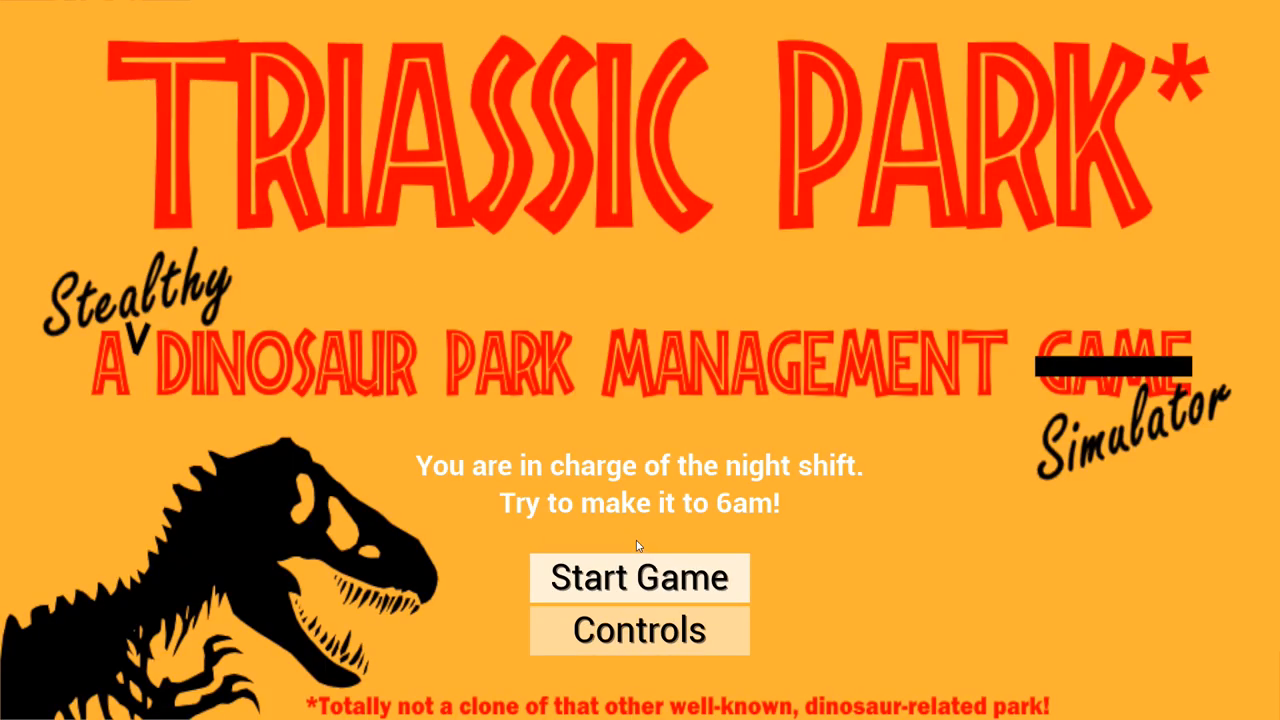
Start a new night shift from the title menu and play until Game Over
{"action": "left_click", "coordinate": [640, 576]}
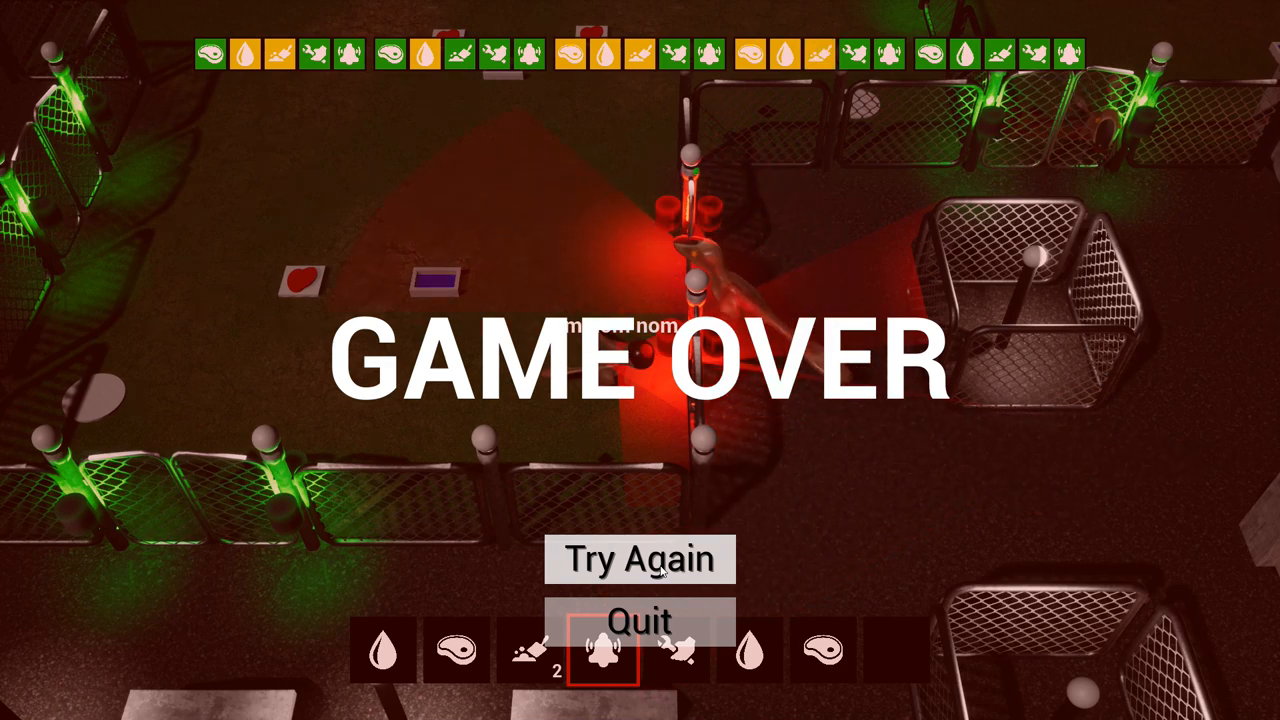
Quit the Game Over screen and return to the title menu
{"action": "left_click", "coordinate": [640, 620]}
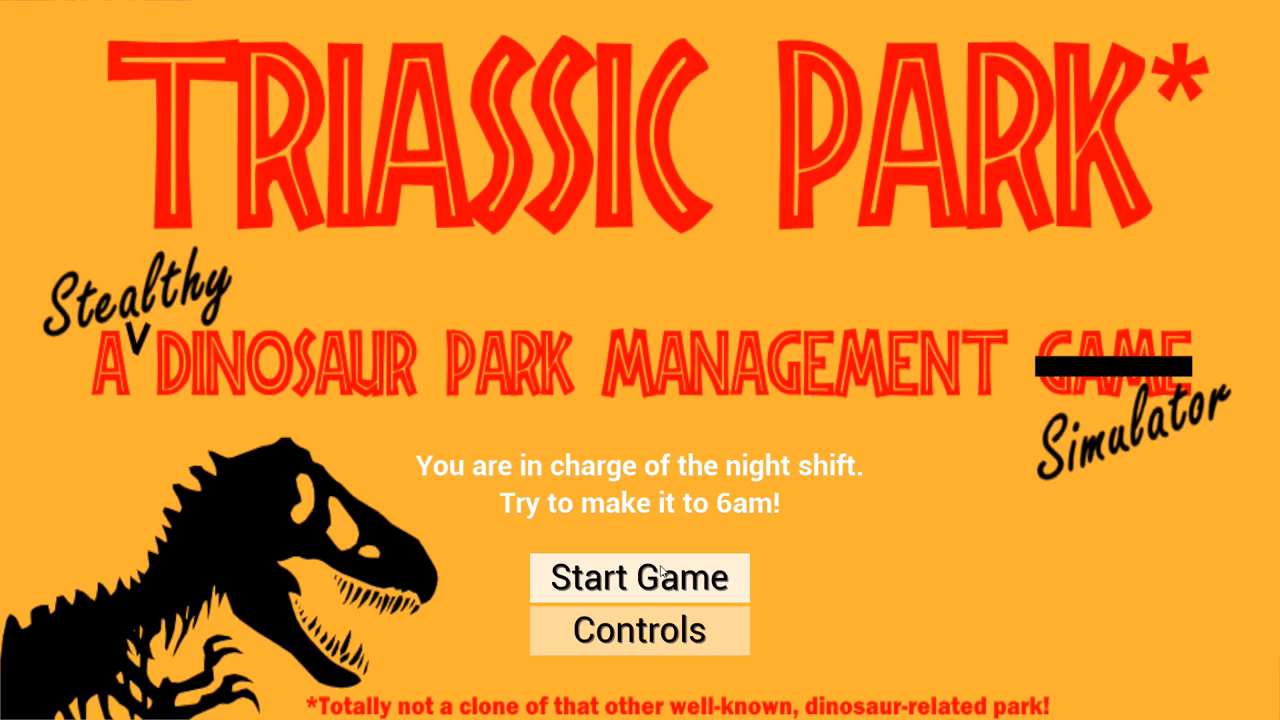
{"action": "left_click", "coordinate": [640, 576]}
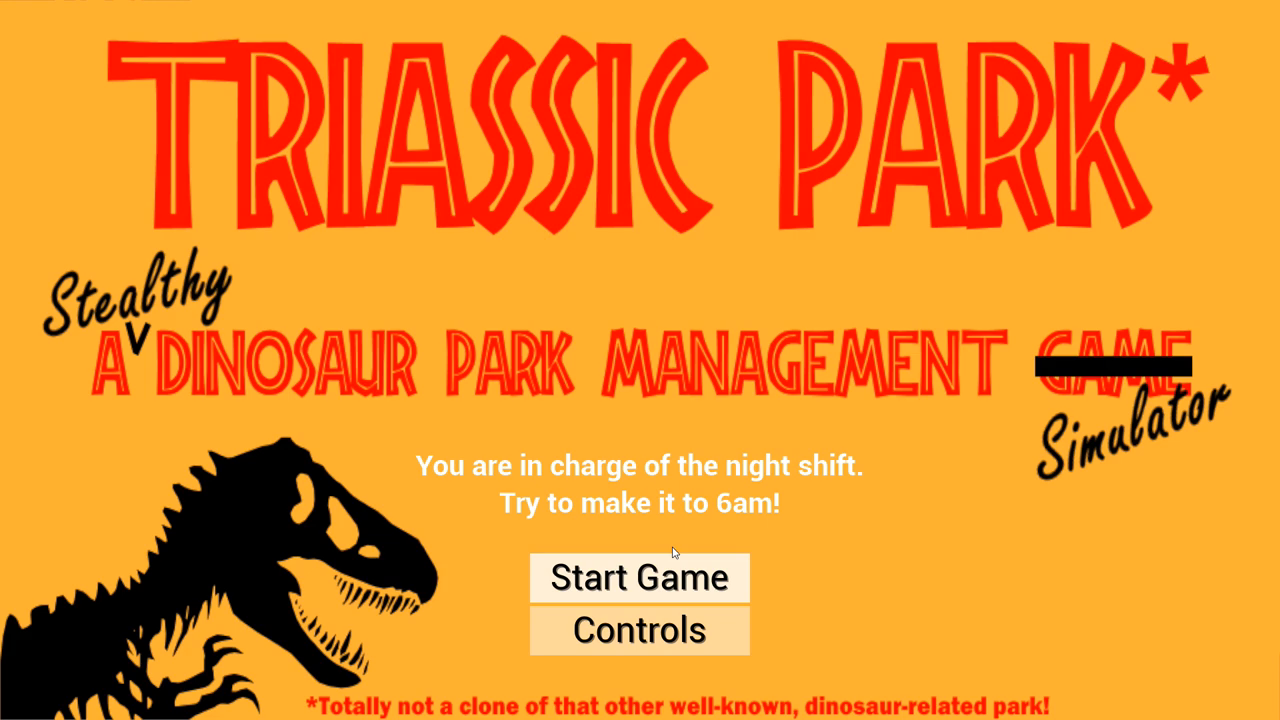
Start another night shift and play it through to Game Over
{"action": "left_click", "coordinate": [640, 576]}
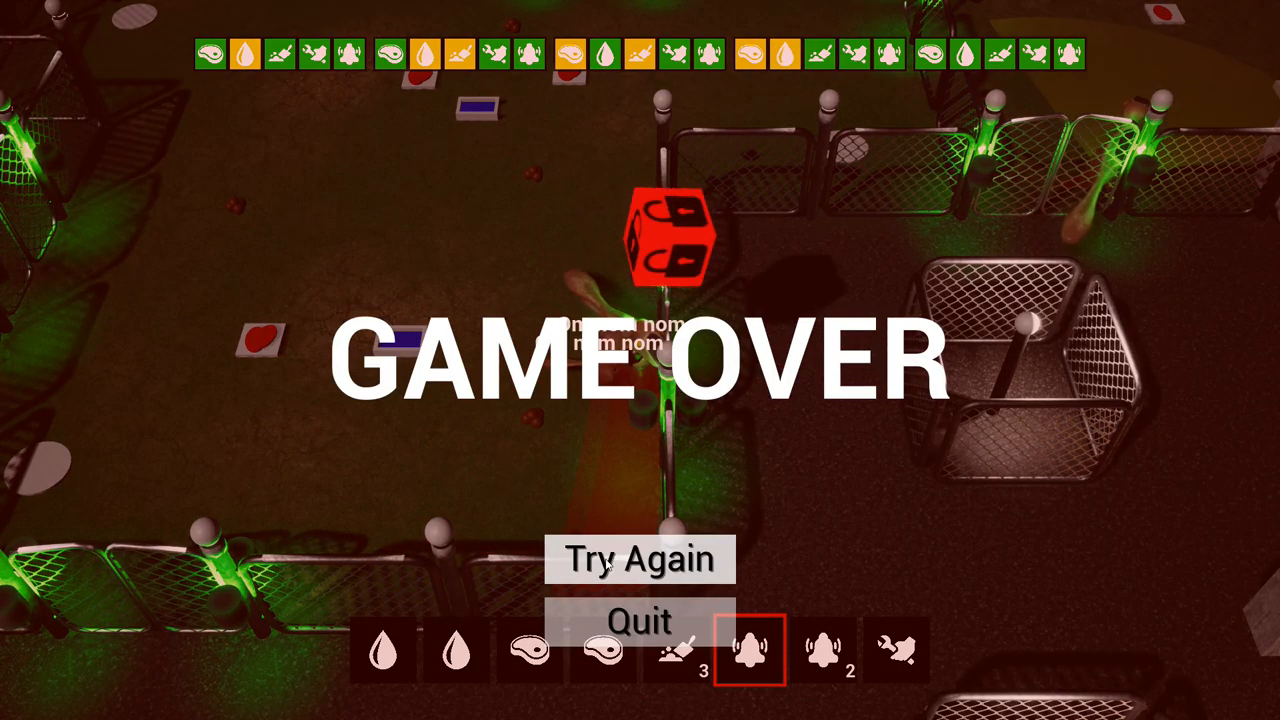
Quit the Game Over screen to reach the title menu
{"action": "left_click", "coordinate": [640, 558]}
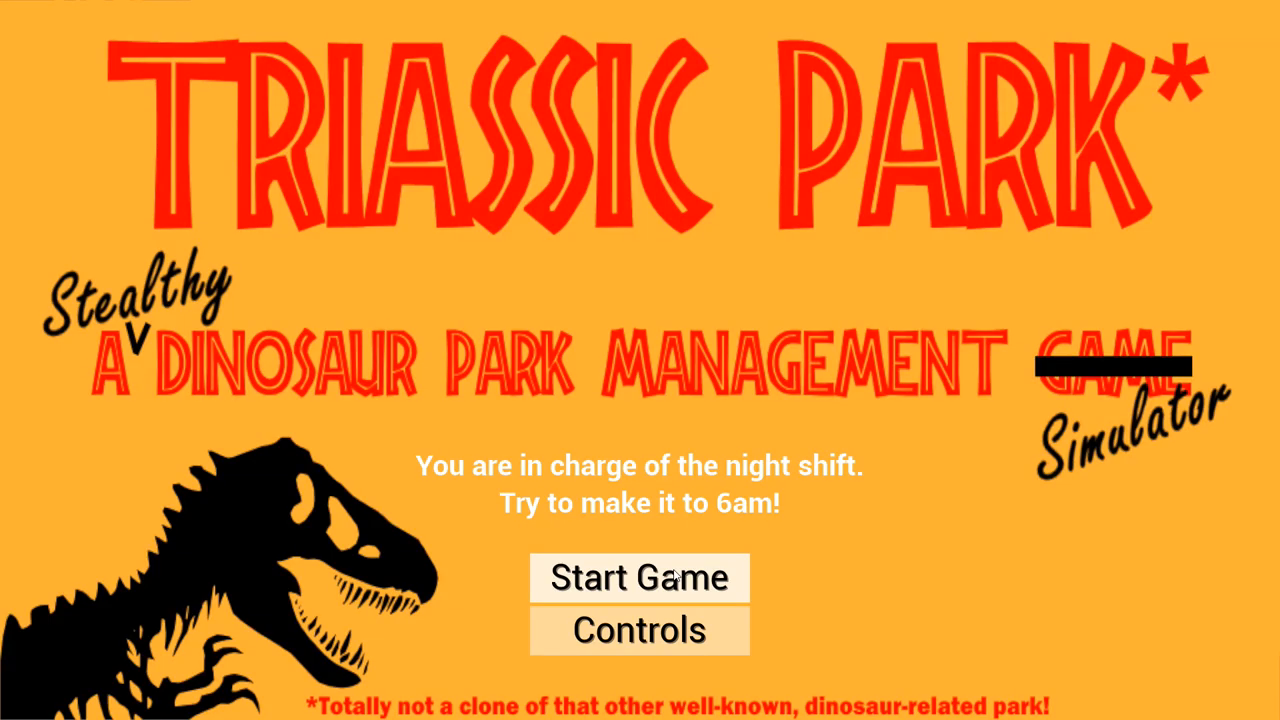
Start a fresh night shift from the title menu and play to Game Over
{"action": "left_click", "coordinate": [640, 576]}
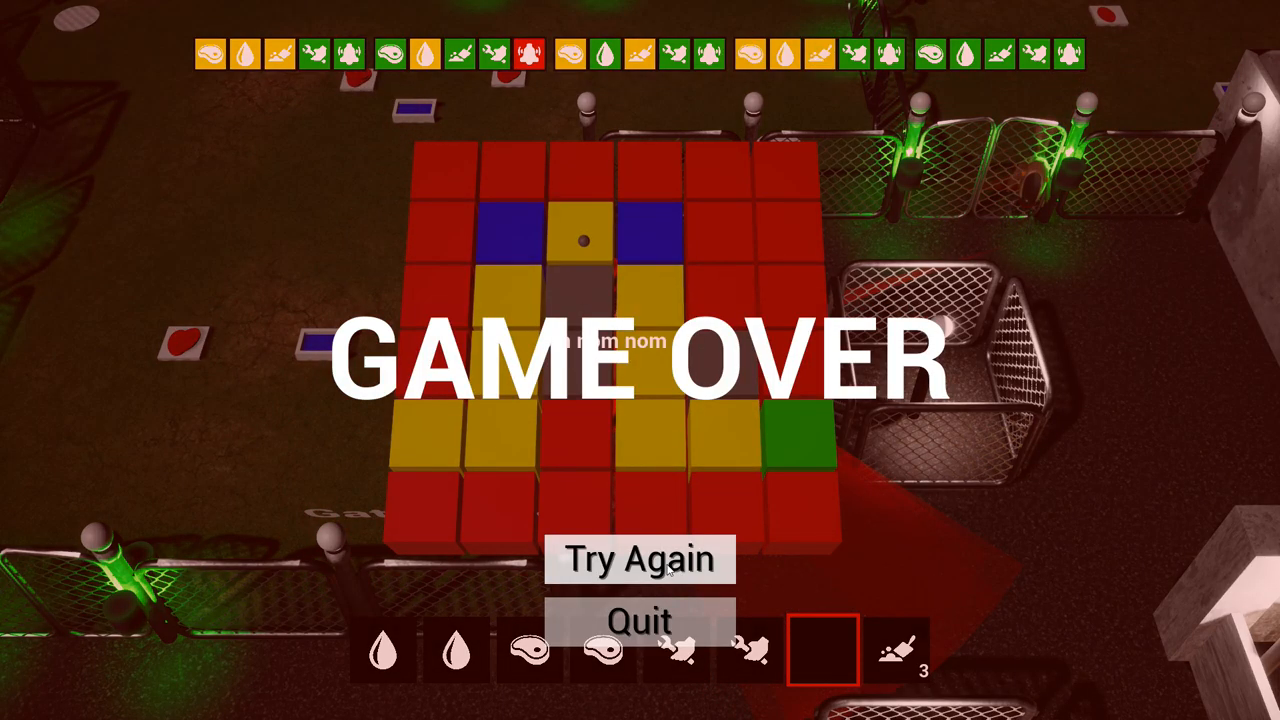
{"action": "left_click", "coordinate": [640, 558]}
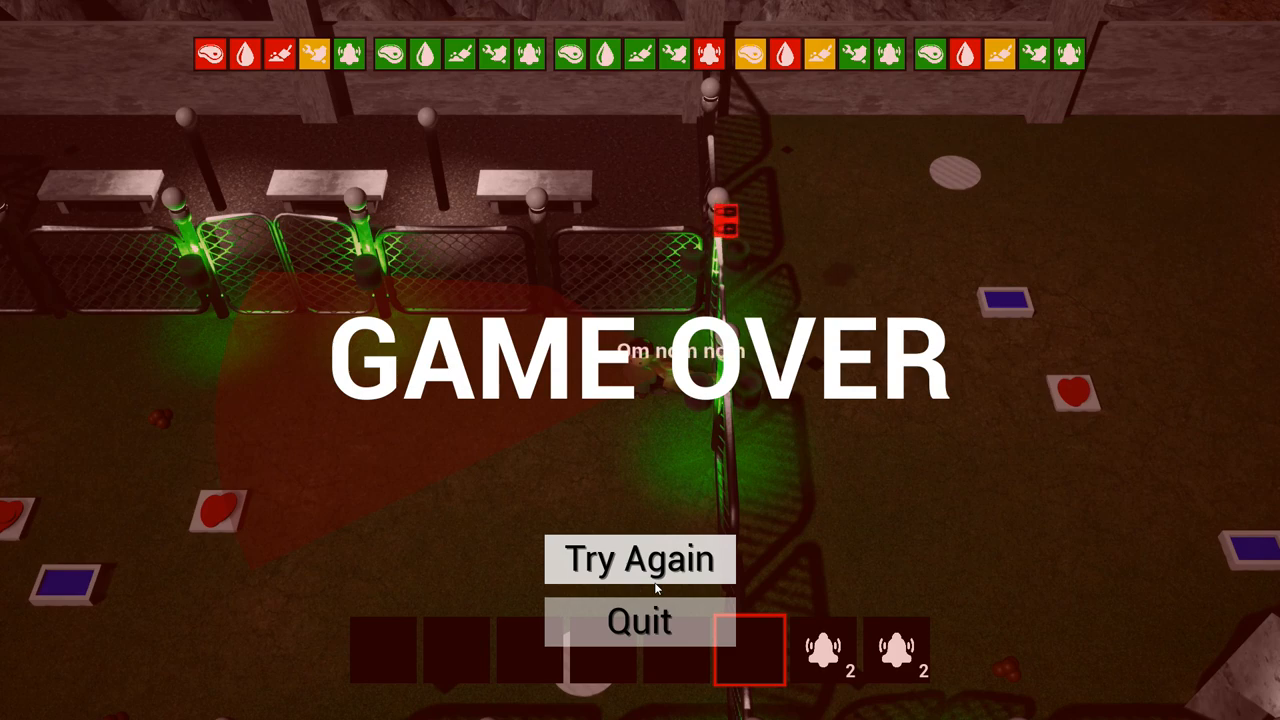
Choose Try Again on the Game Over screen to retry the night shift
{"action": "left_click", "coordinate": [640, 558]}
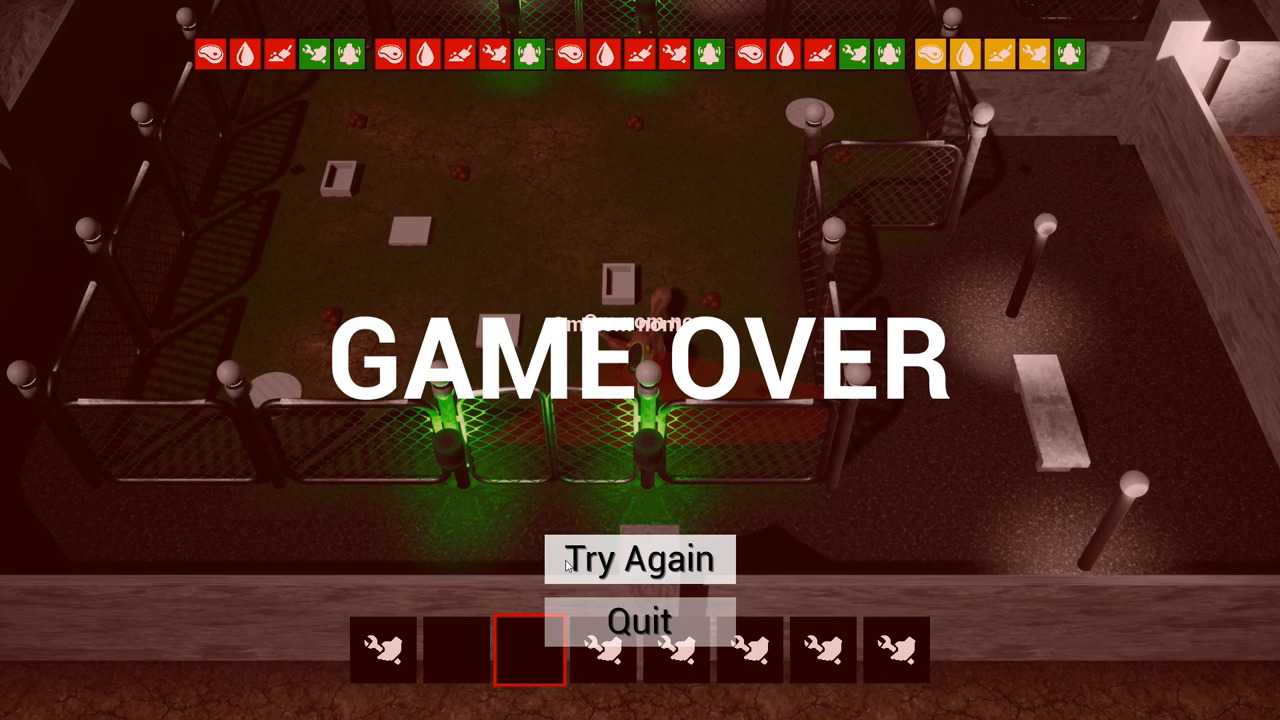
Quit the retried shift's Game Over screen back to the title menu
{"action": "left_click", "coordinate": [640, 620]}
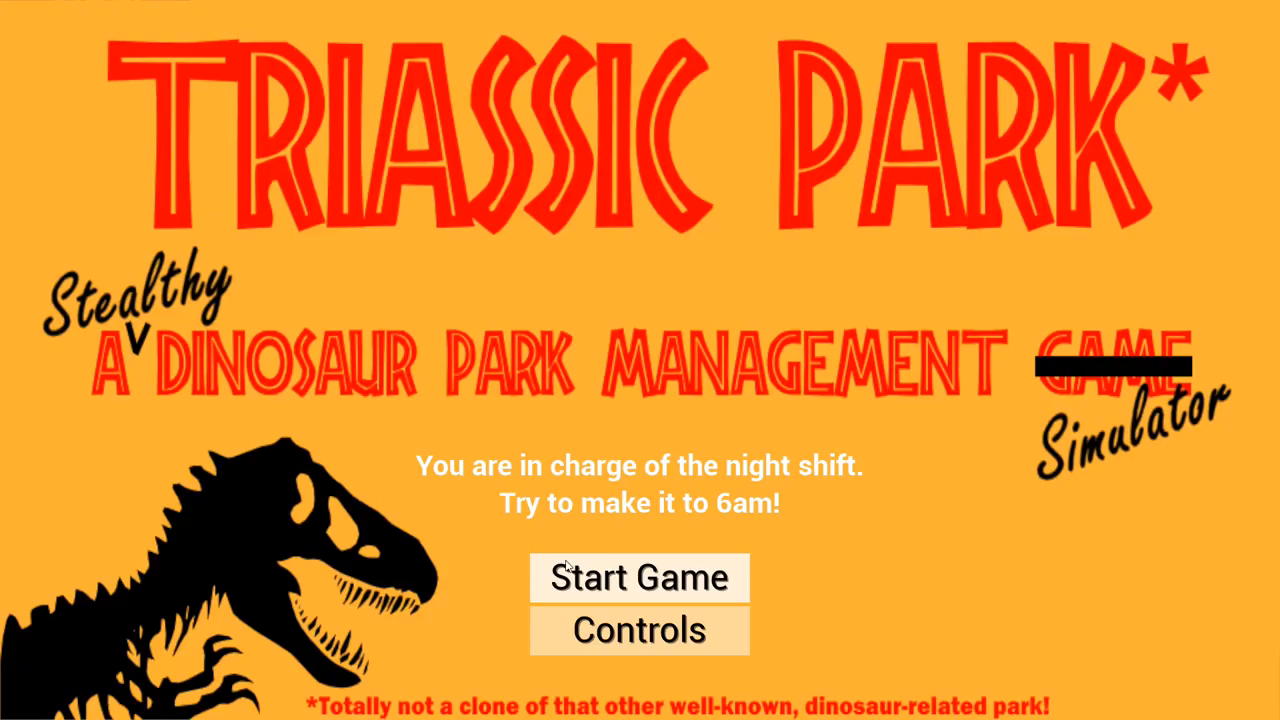
Start a new night shift from the title menu
{"action": "left_click", "coordinate": [640, 576]}
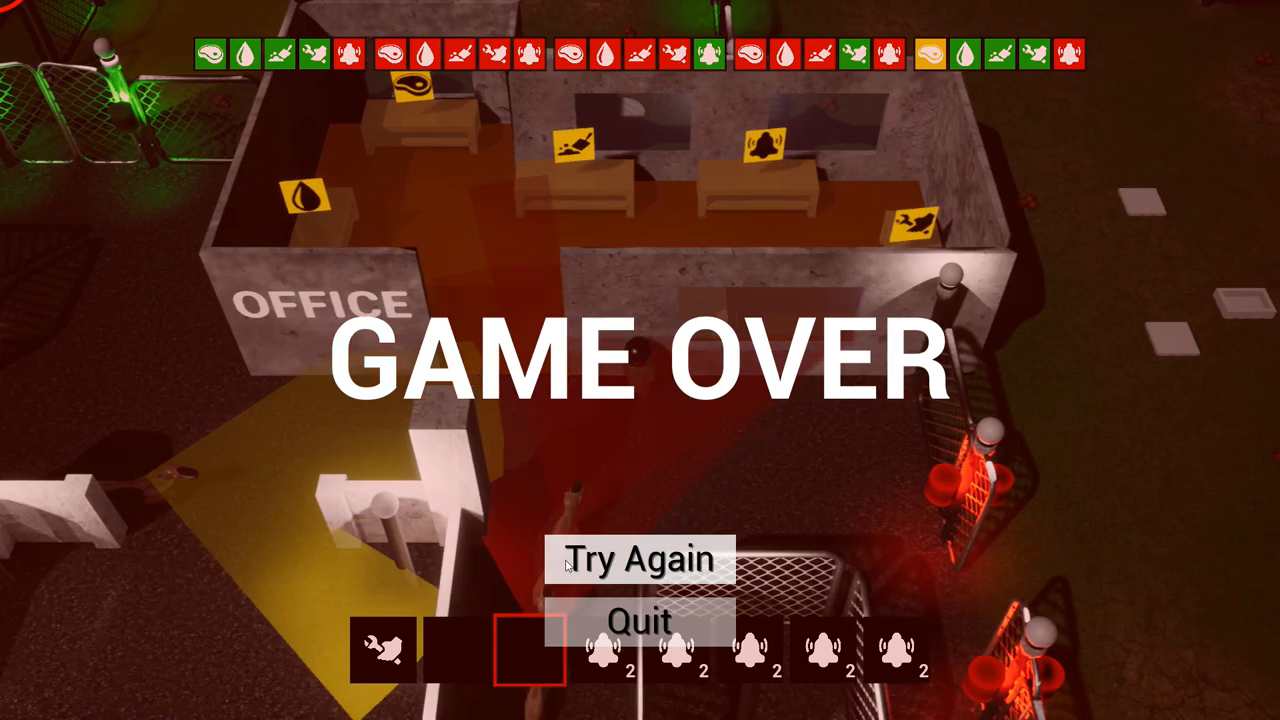
Quit the office-side Game Over screen and return to the title menu
{"action": "left_click", "coordinate": [638, 620]}
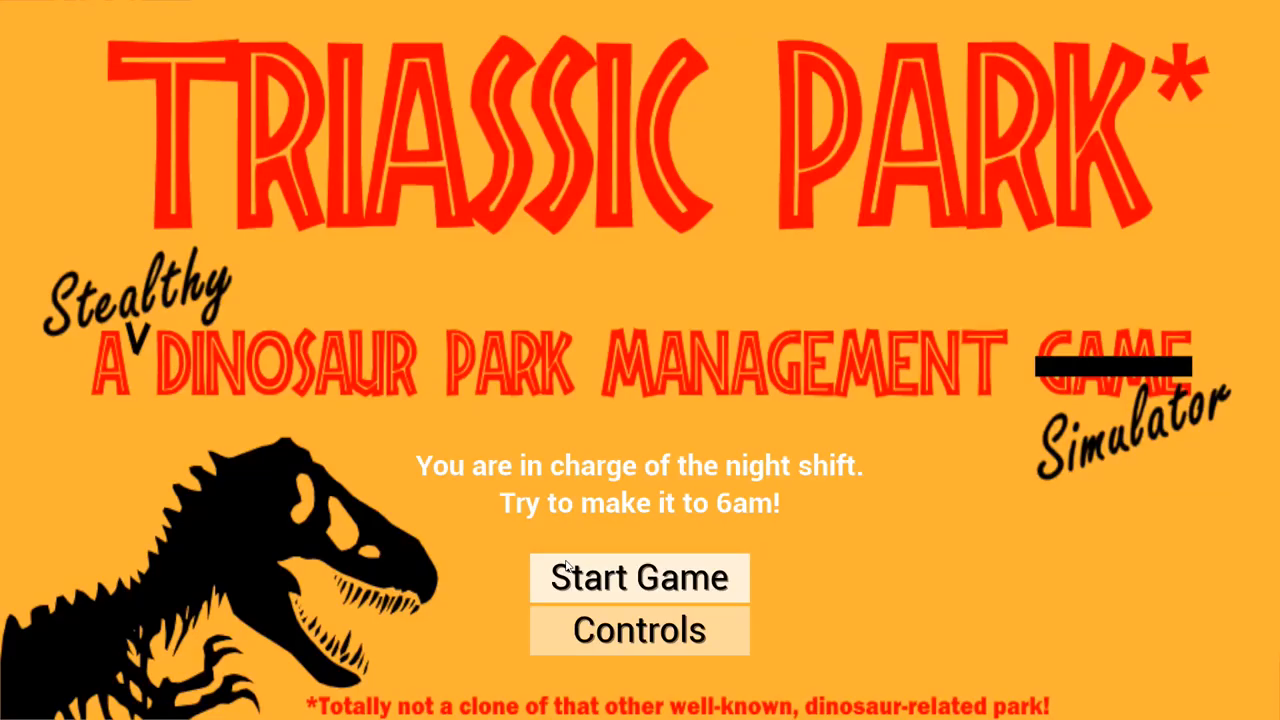